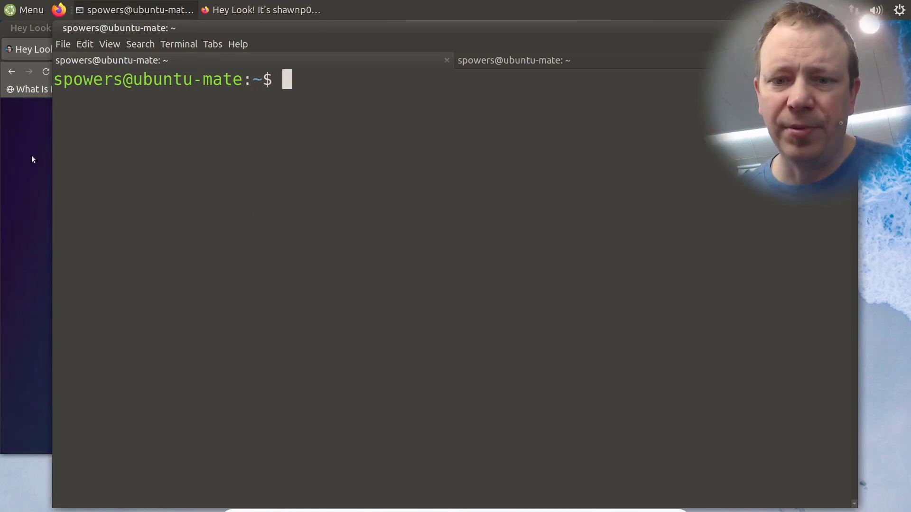
pyautogui.click(261, 9)
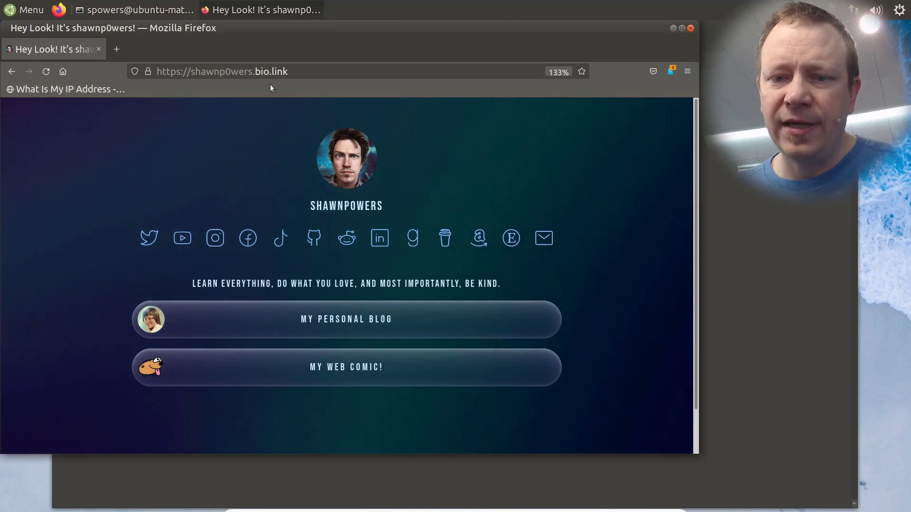
pyautogui.moveTo(67, 89)
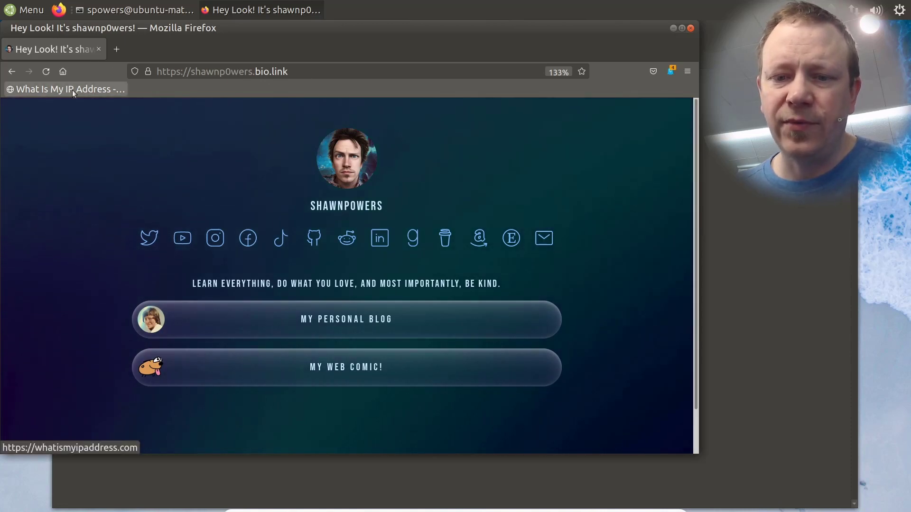
pyautogui.click(66, 90)
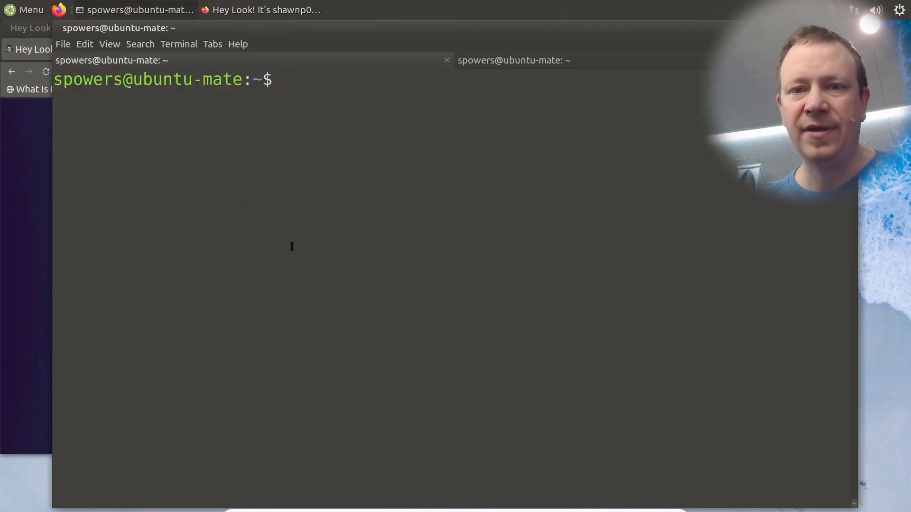
pyautogui.write('ssh')
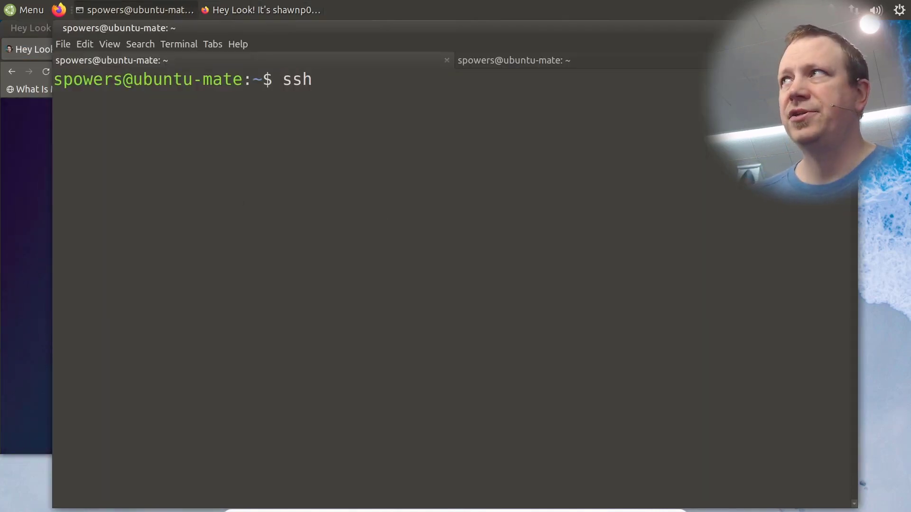
pyautogui.write('-')
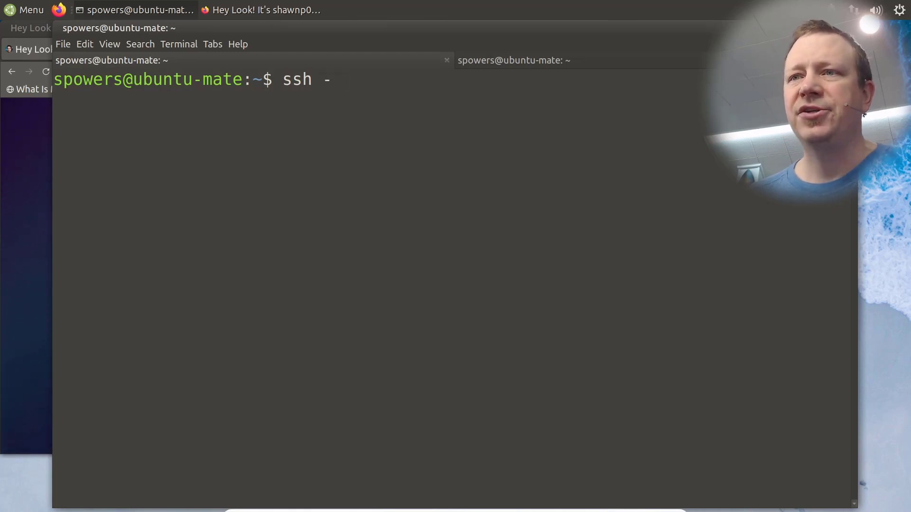
pyautogui.write('D')
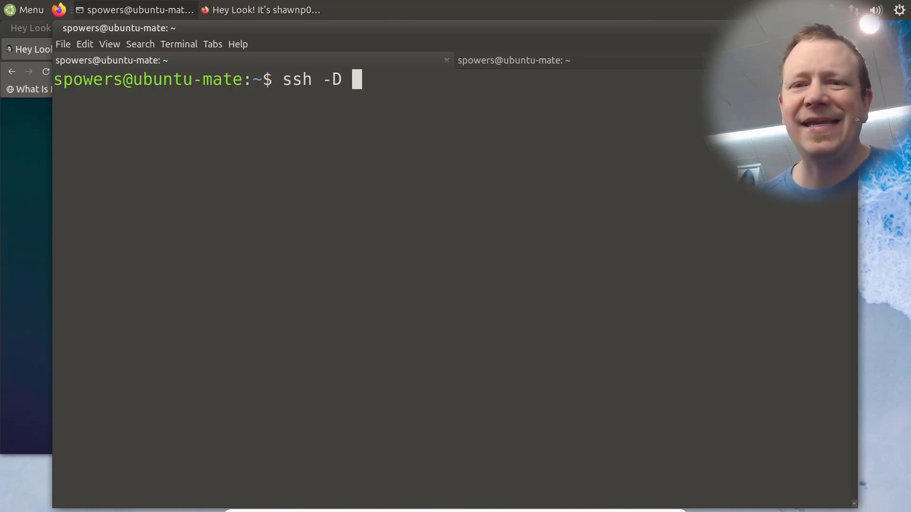
pyautogui.write('108')
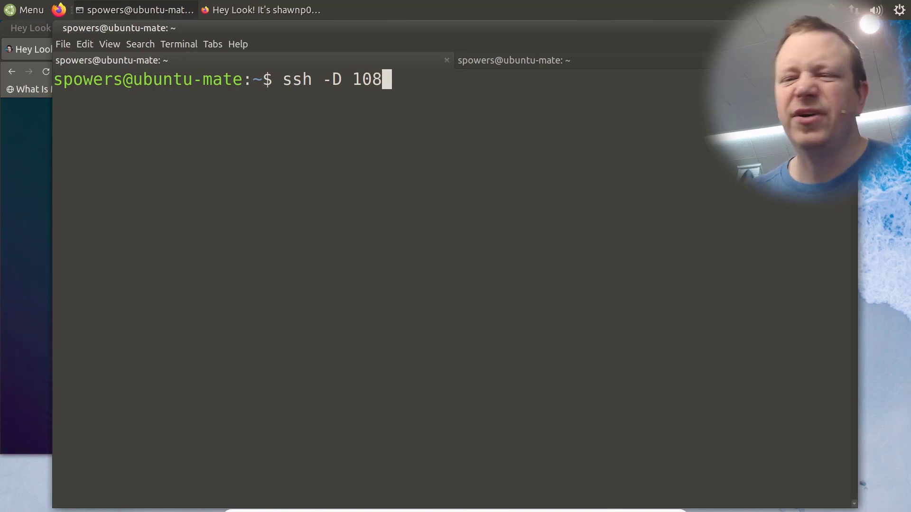
pyautogui.write('0')
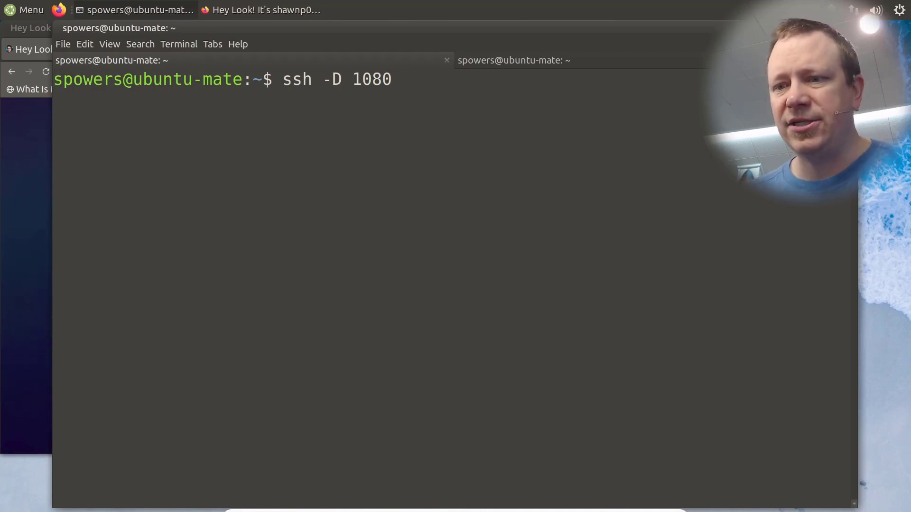
pyautogui.write('spowe')
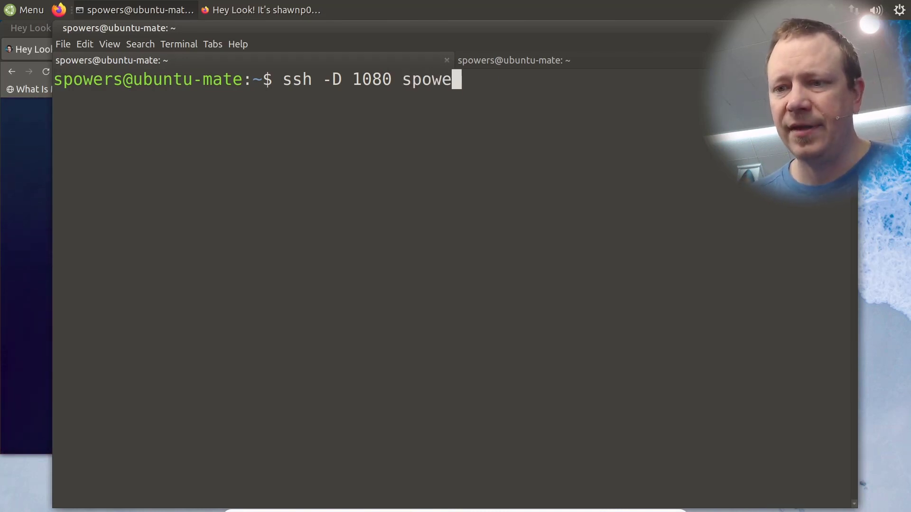
pyautogui.write('rs@kermit')
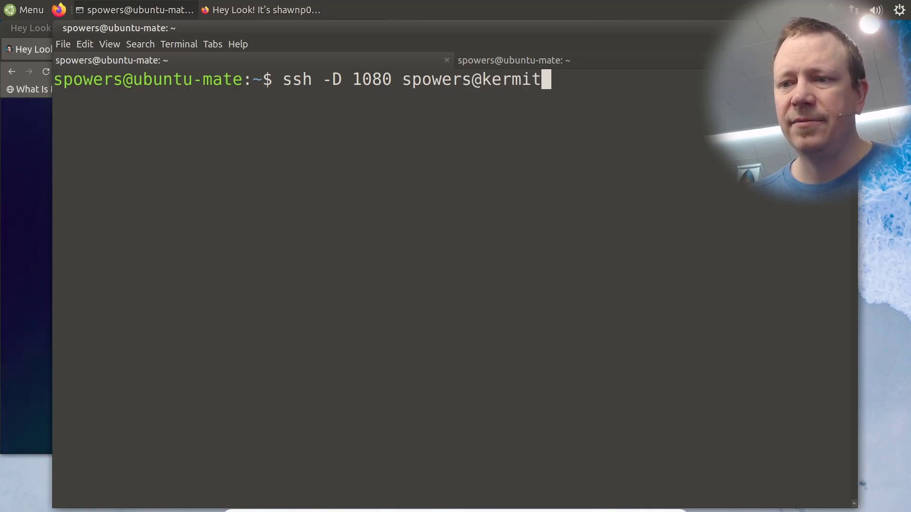
pyautogui.write('.brainofshawn.com')
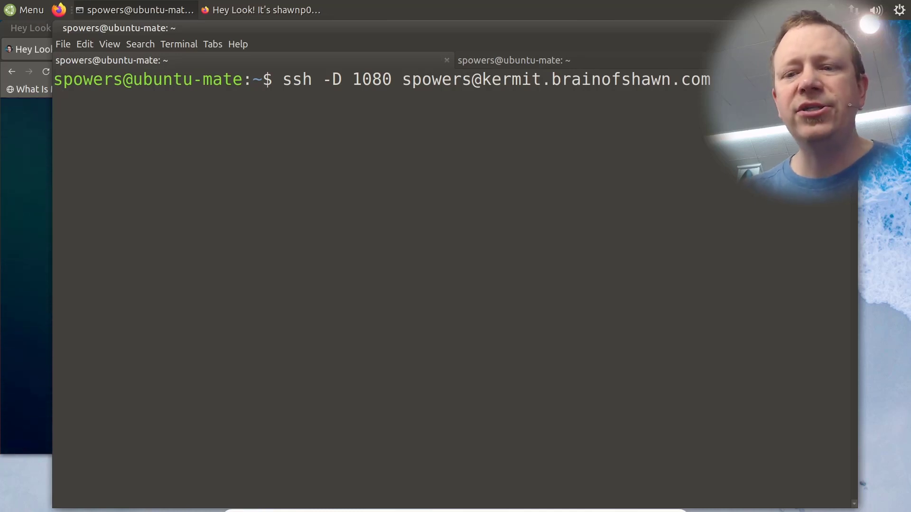
pyautogui.press('Return')
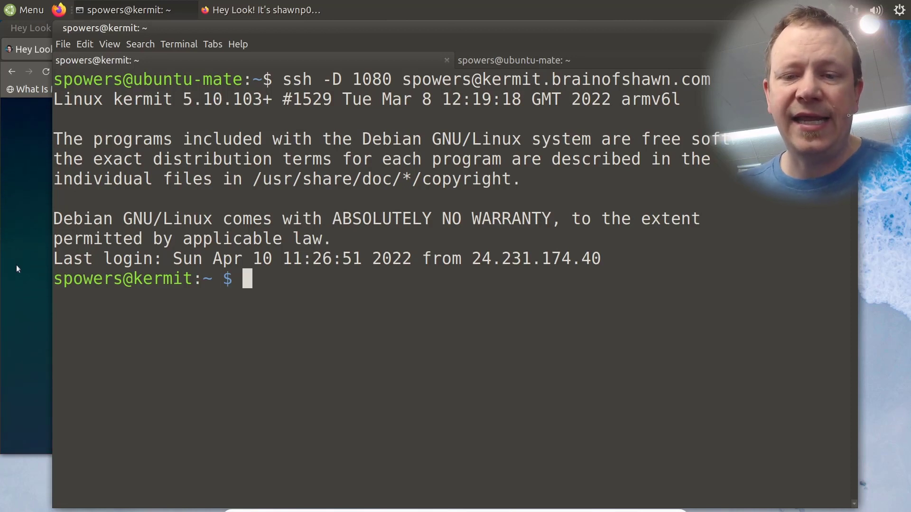
# - In Firefox Settings, search for the proxy Network Settings entry
pyautogui.click(260, 10)
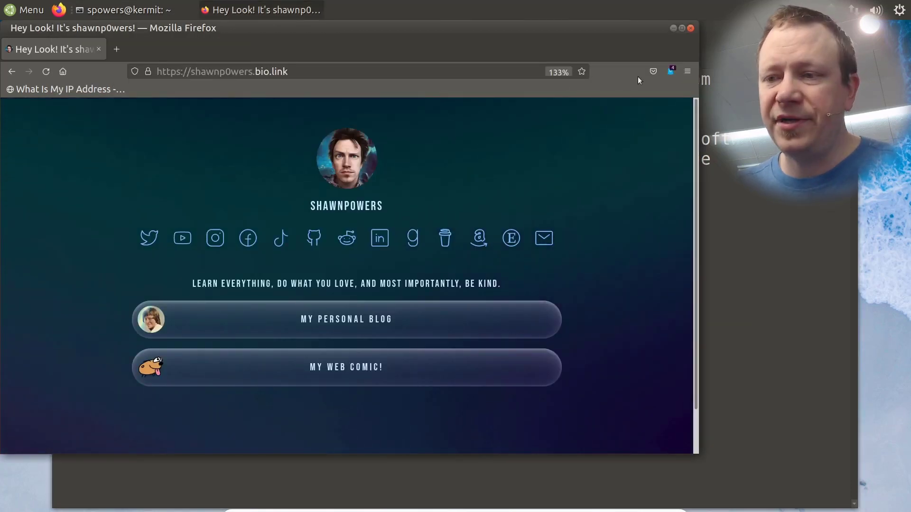
pyautogui.click(687, 71)
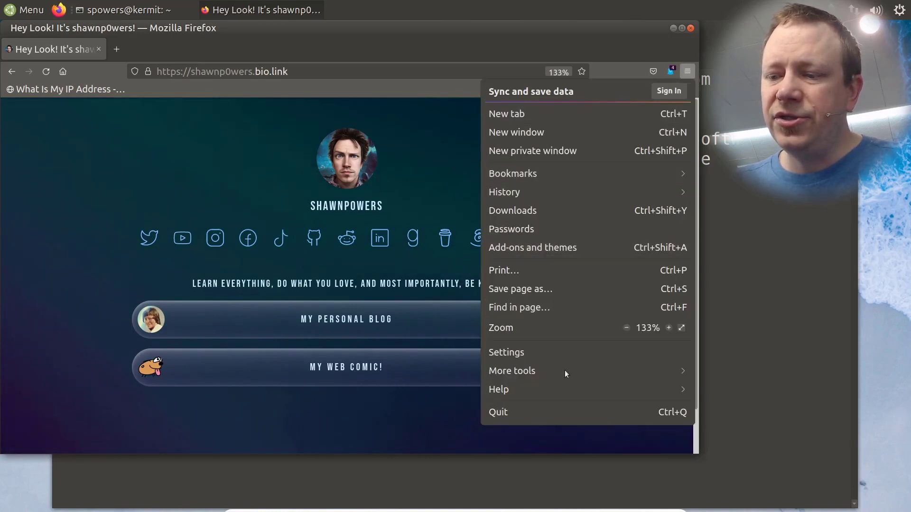
pyautogui.click(506, 352)
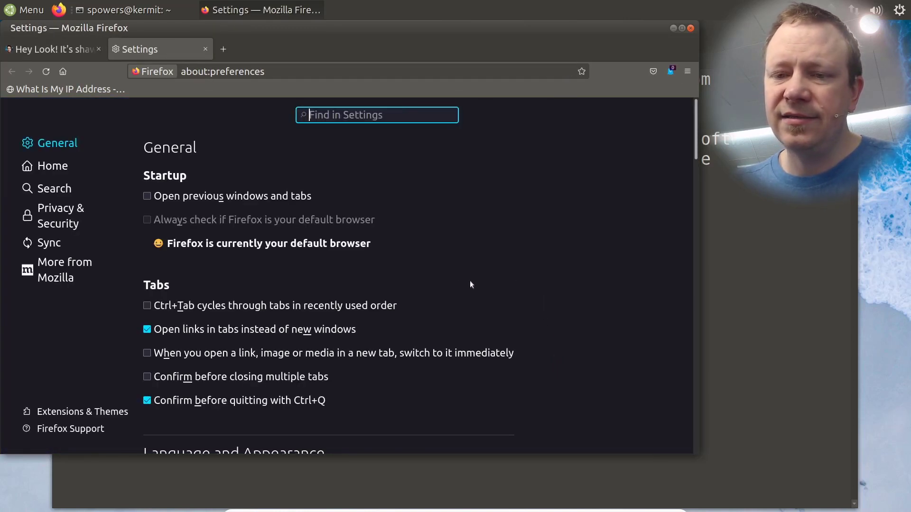
pyautogui.moveTo(372, 194)
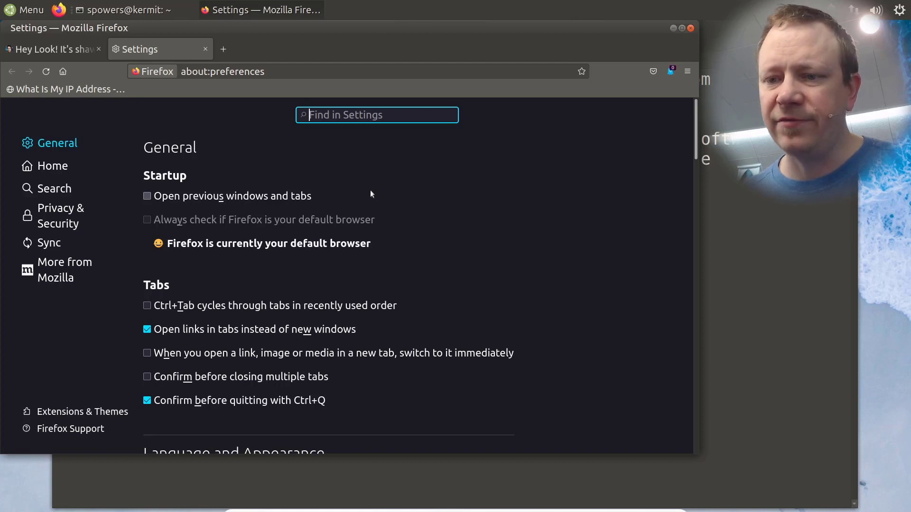
pyautogui.write('preo')
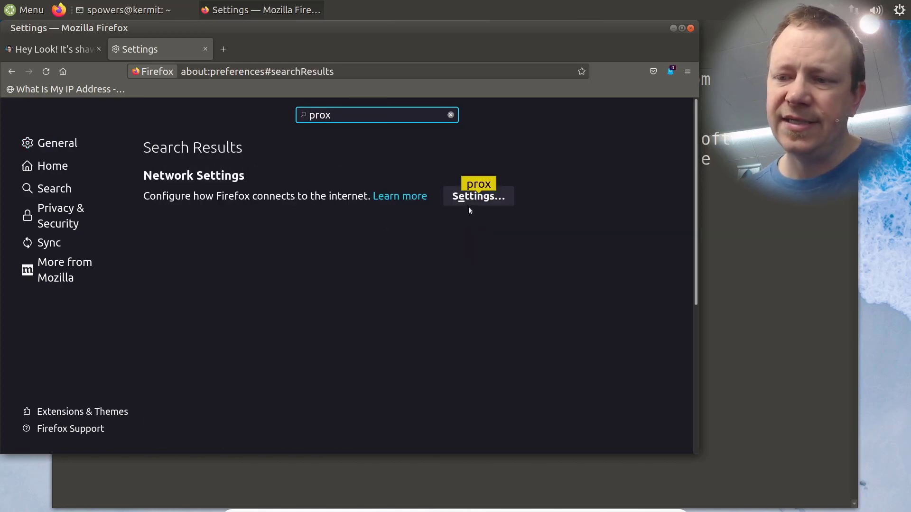
# - Set a manual SOCKS v5 proxy at 127.0.0.1 port 1080 and confirm it
pyautogui.click(477, 195)
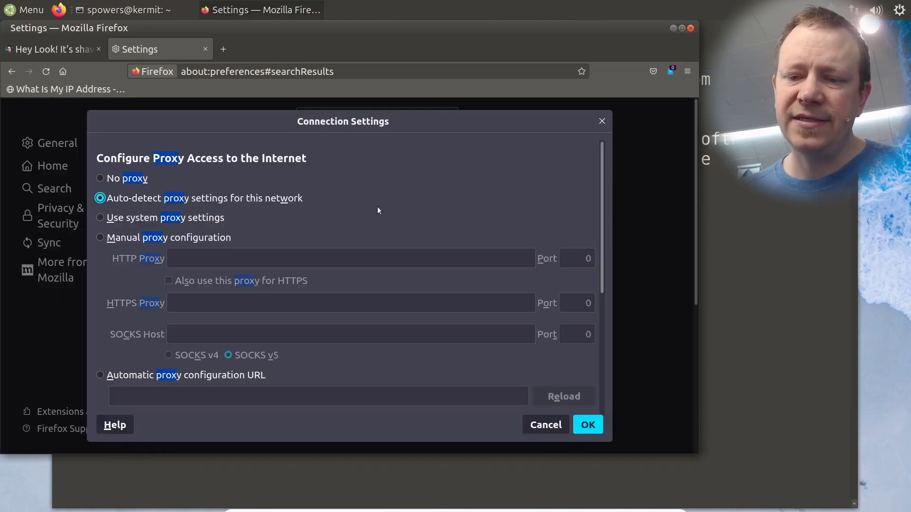
pyautogui.moveTo(126, 251)
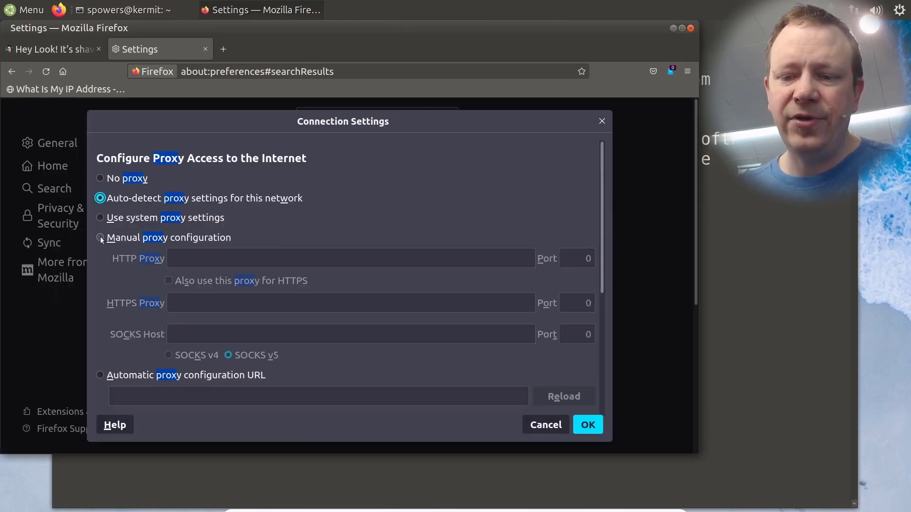
pyautogui.click(100, 237)
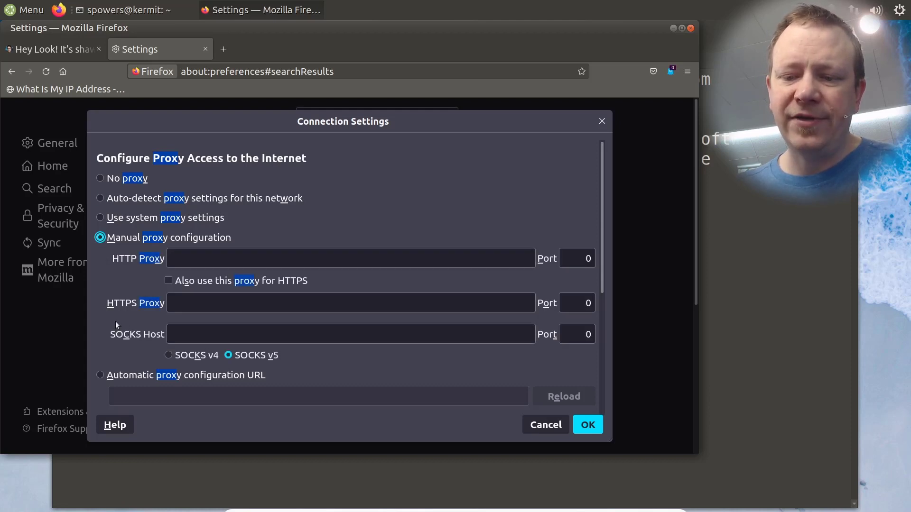
pyautogui.click(348, 334)
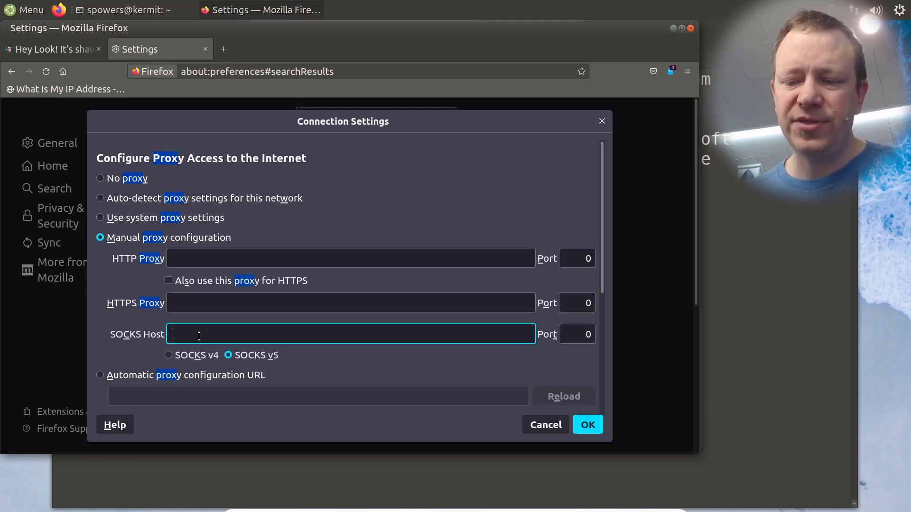
pyautogui.write('127.0')
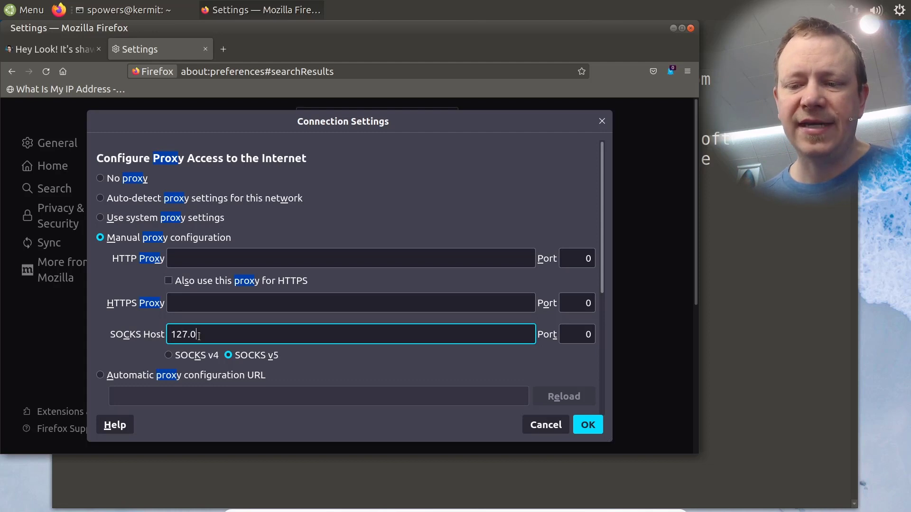
pyautogui.write('0.1')
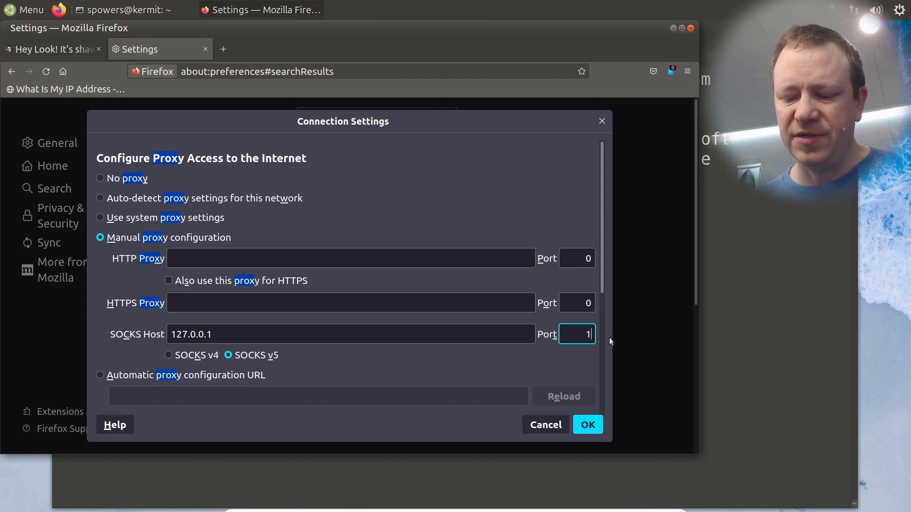
pyautogui.write('080')
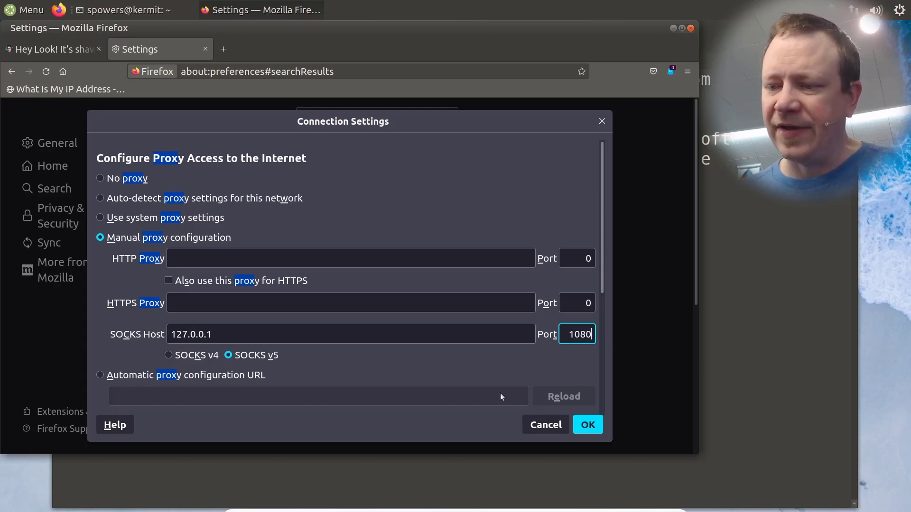
pyautogui.moveTo(587, 425)
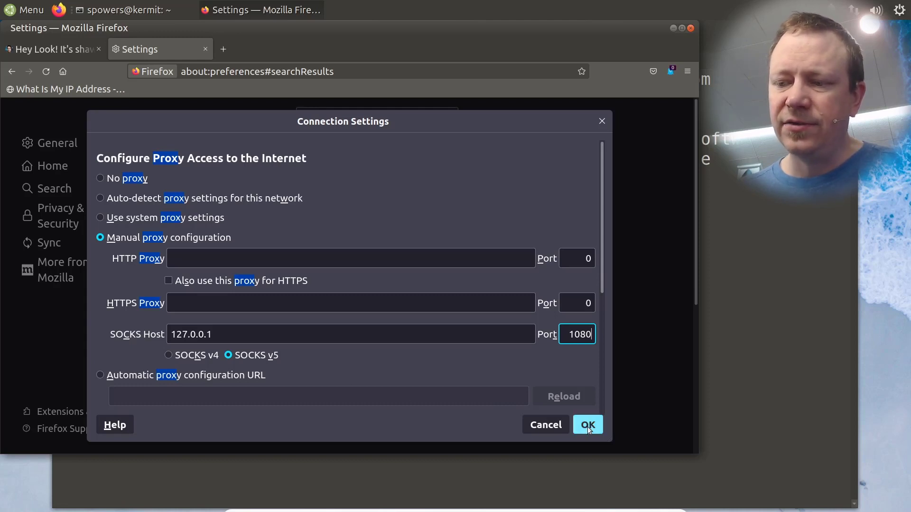
pyautogui.click(588, 425)
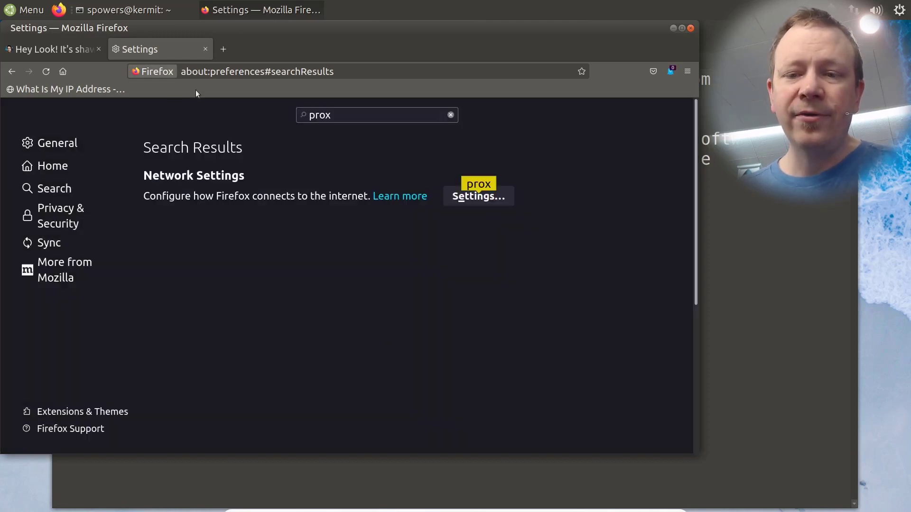
# - Load the What Is My IP Address bookmark in a new tab, showing 151.236.4.166 in Graz, Austria
pyautogui.click(222, 48)
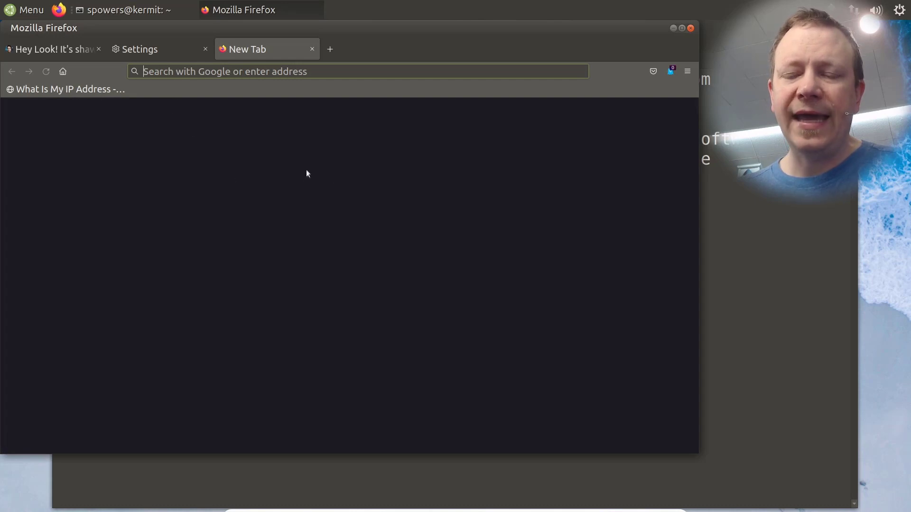
pyautogui.moveTo(65, 90)
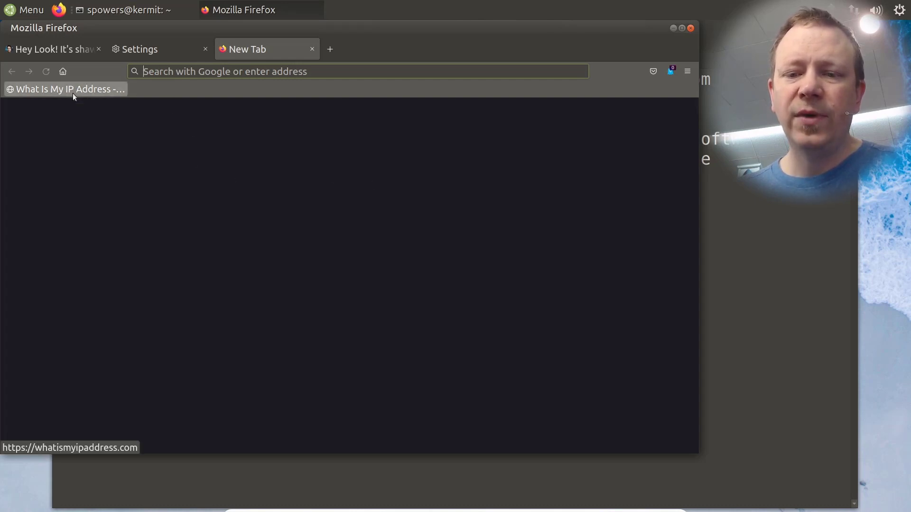
pyautogui.click(65, 89)
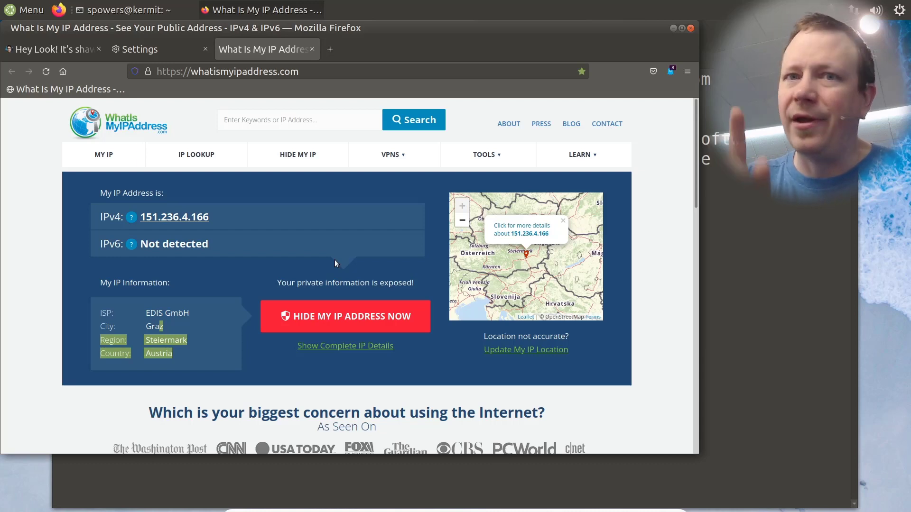
pyautogui.click(486, 154)
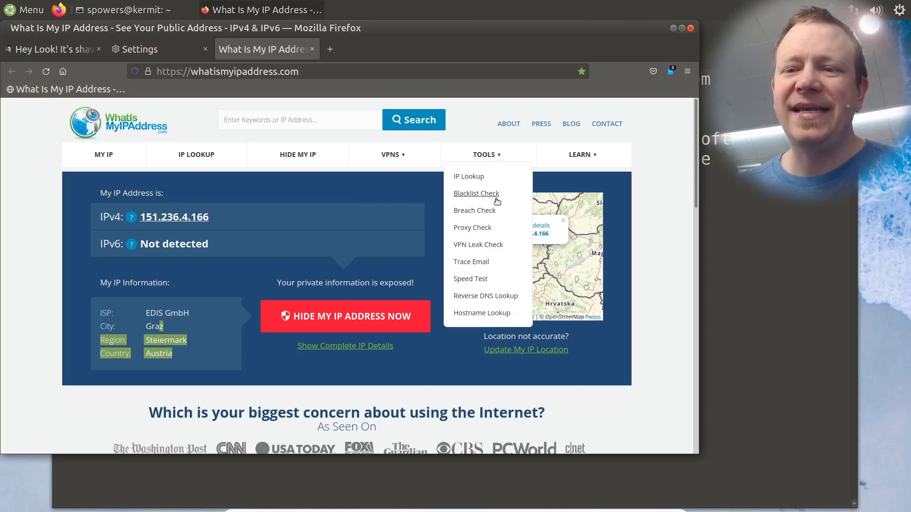
pyautogui.click(258, 205)
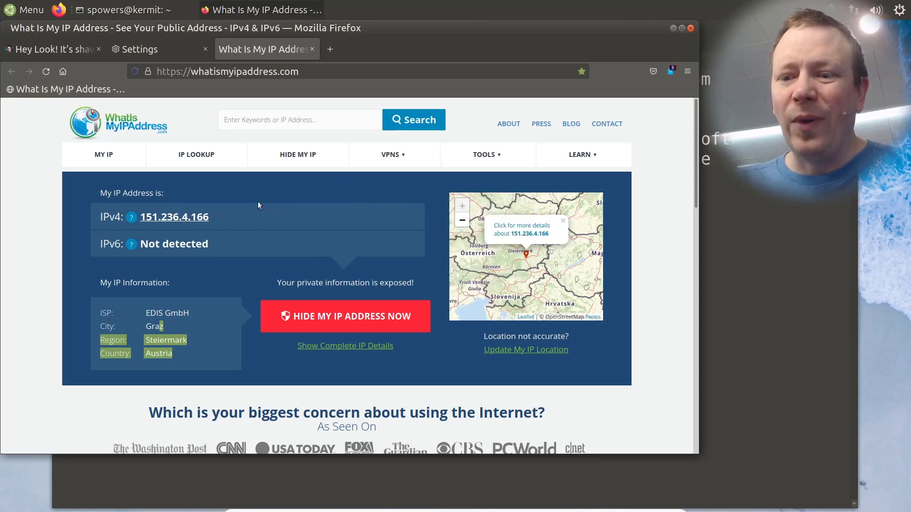
pyautogui.moveTo(757, 205)
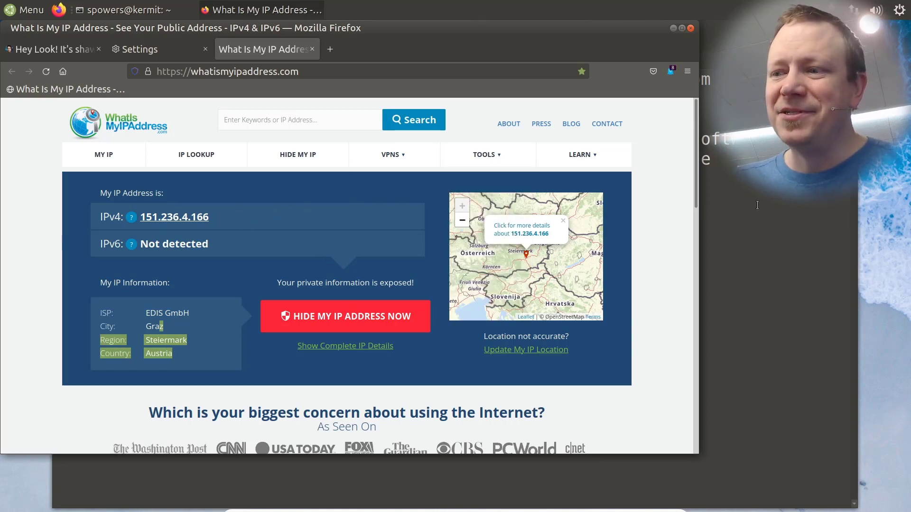
pyautogui.click(119, 9)
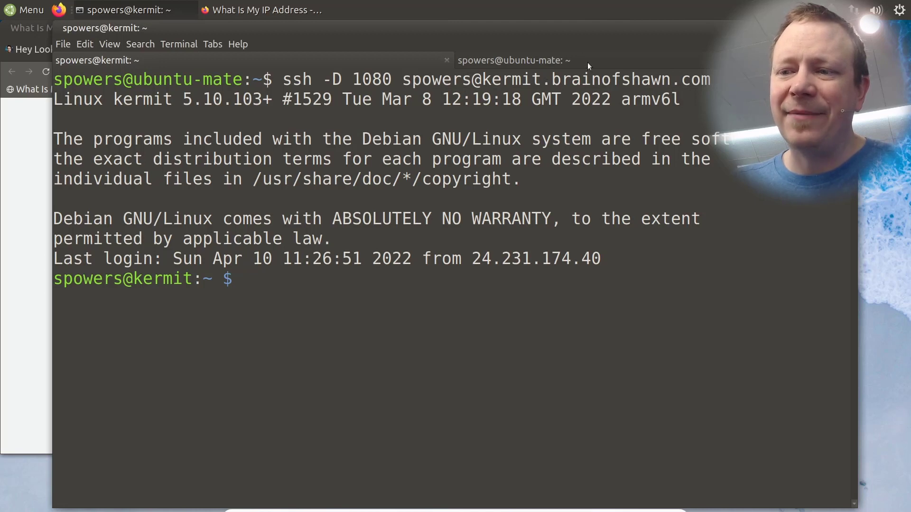
pyautogui.click(514, 60)
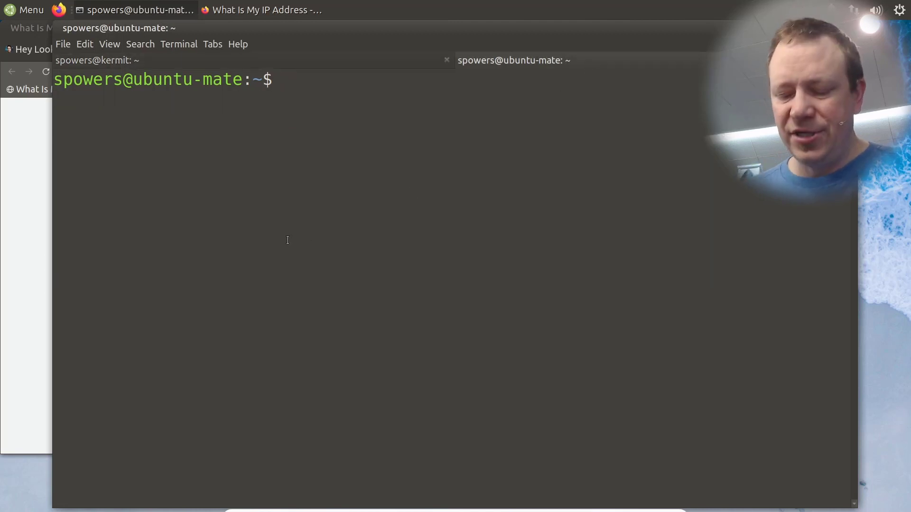
pyautogui.write('curl')
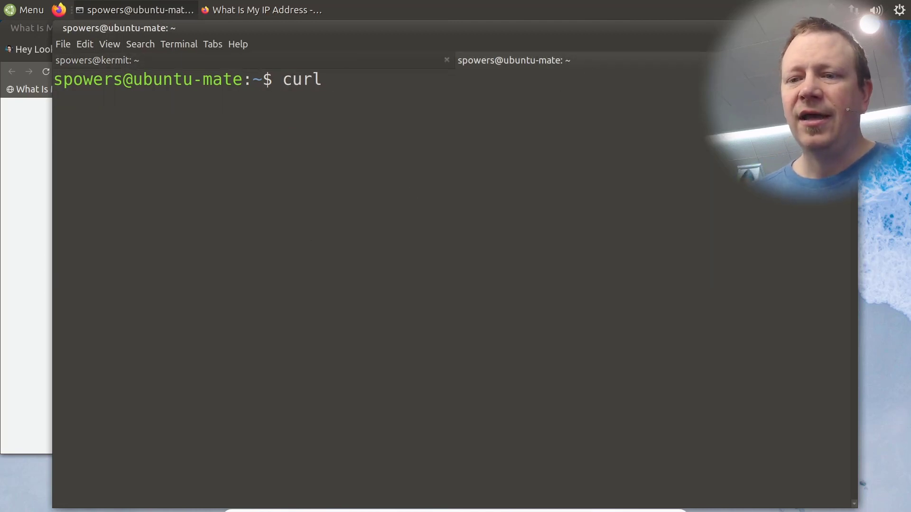
pyautogui.write('https://')
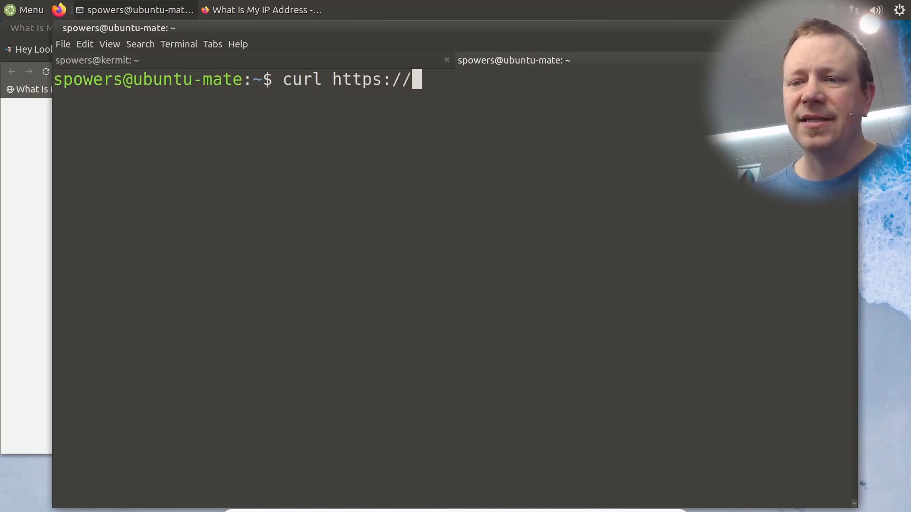
pyautogui.write('icanhaz')
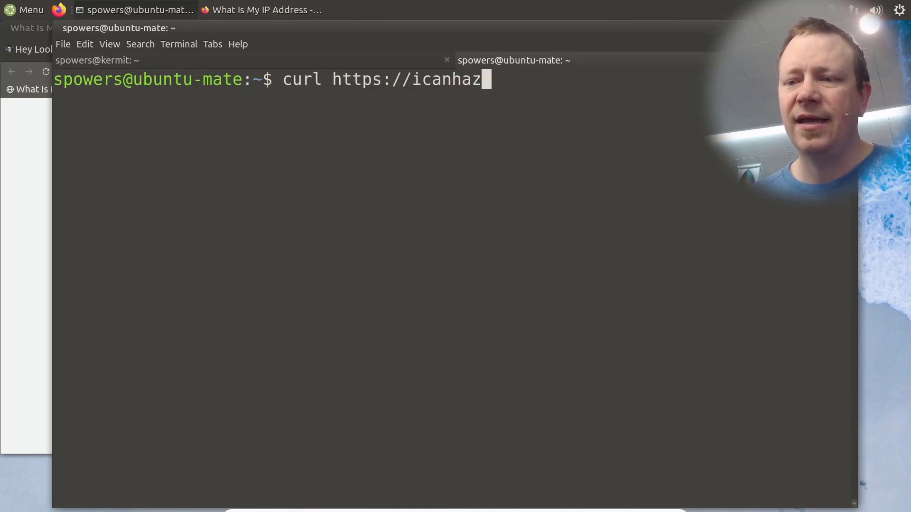
pyautogui.write('ip')
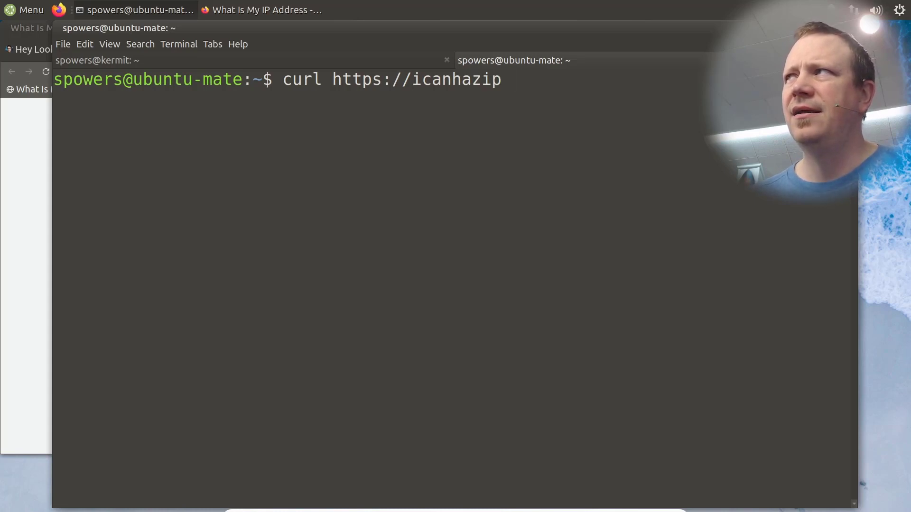
pyautogui.write('.com')
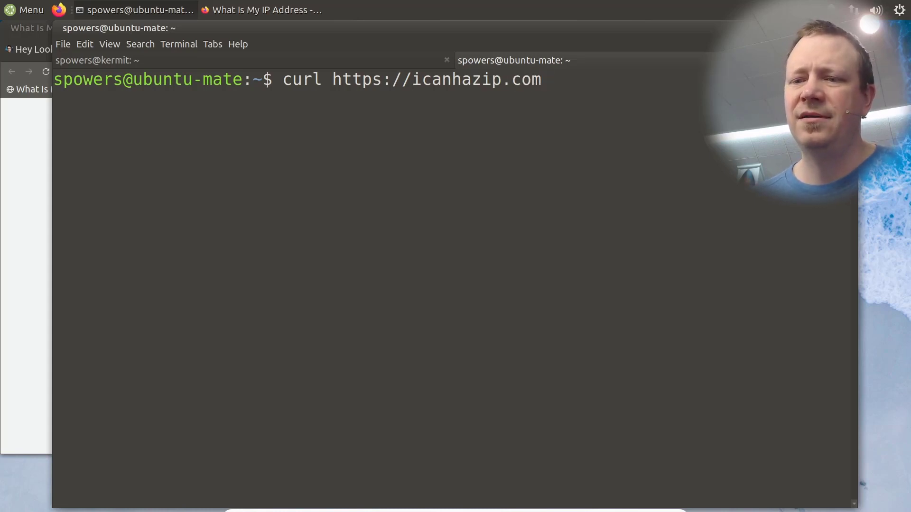
pyautogui.press('Return')
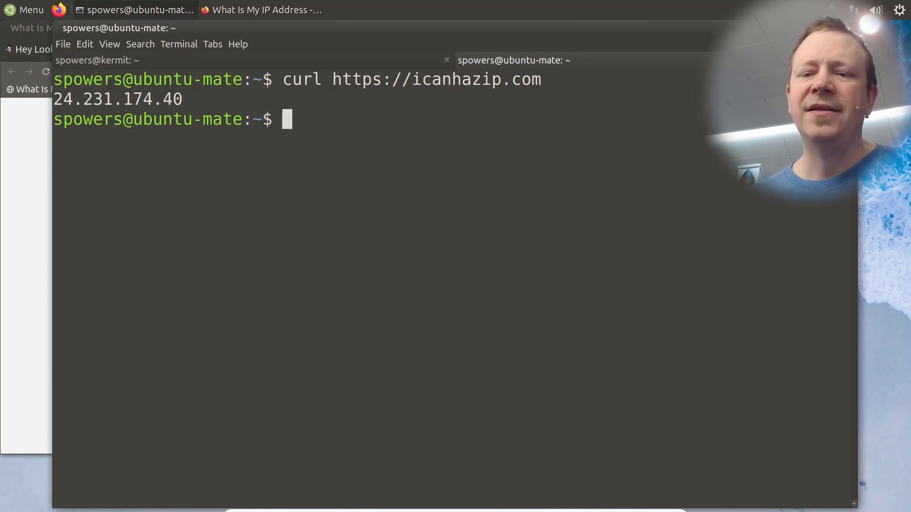
pyautogui.doubleClick(137, 99)
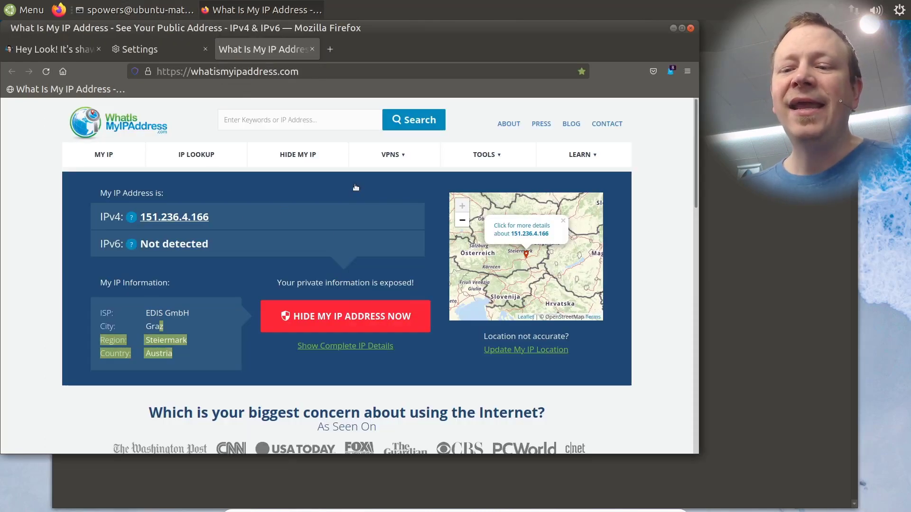
pyautogui.moveTo(535, 86)
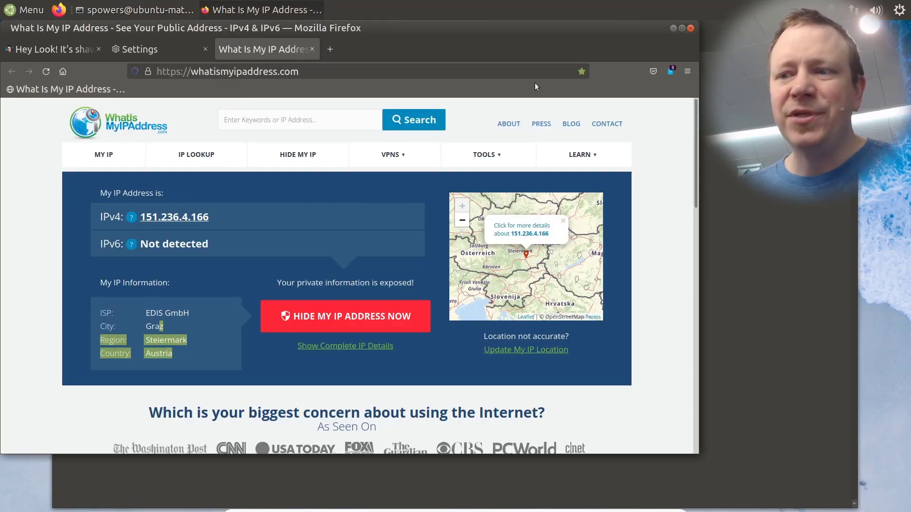
# - Switch Firefox's connection settings back to No proxy and confirm
pyautogui.click(687, 71)
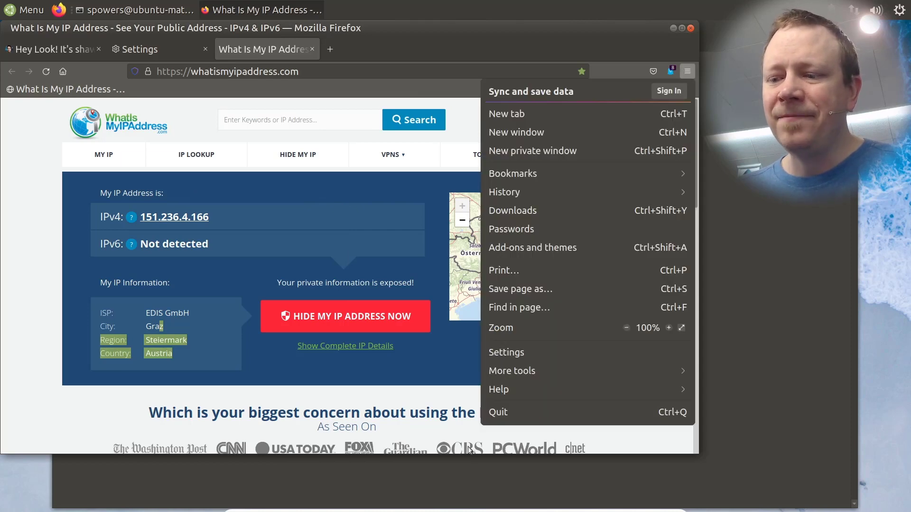
pyautogui.click(506, 352)
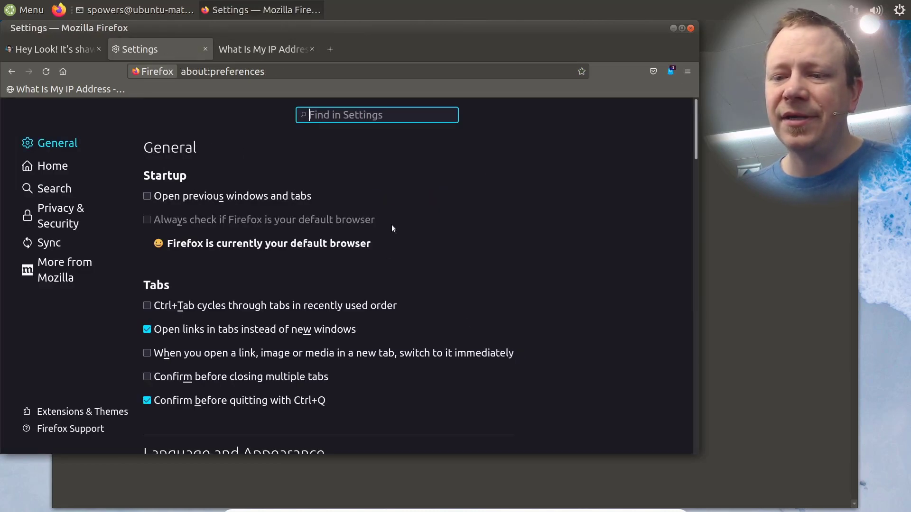
pyautogui.write('prox')
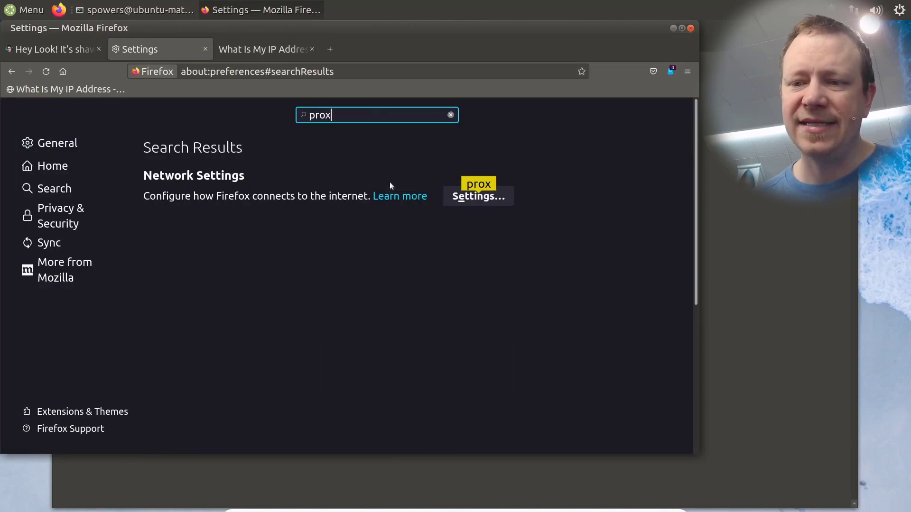
pyautogui.click(477, 195)
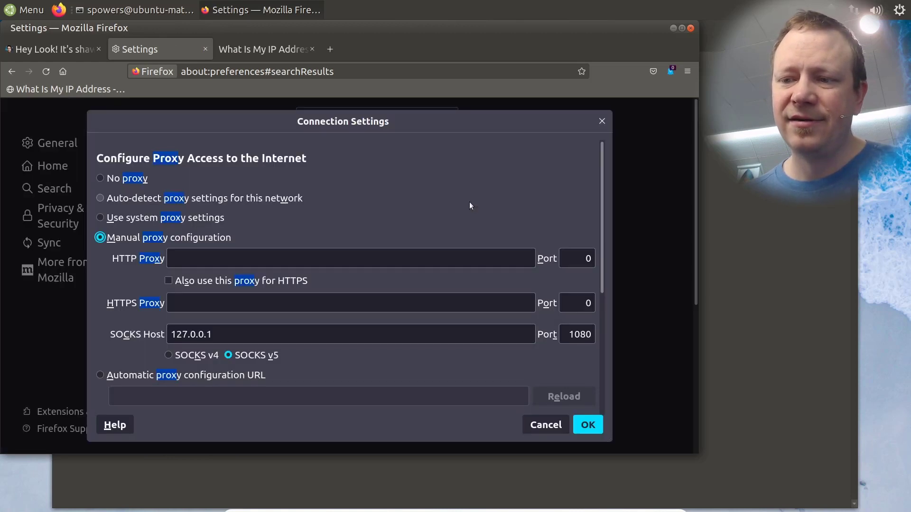
pyautogui.moveTo(101, 178)
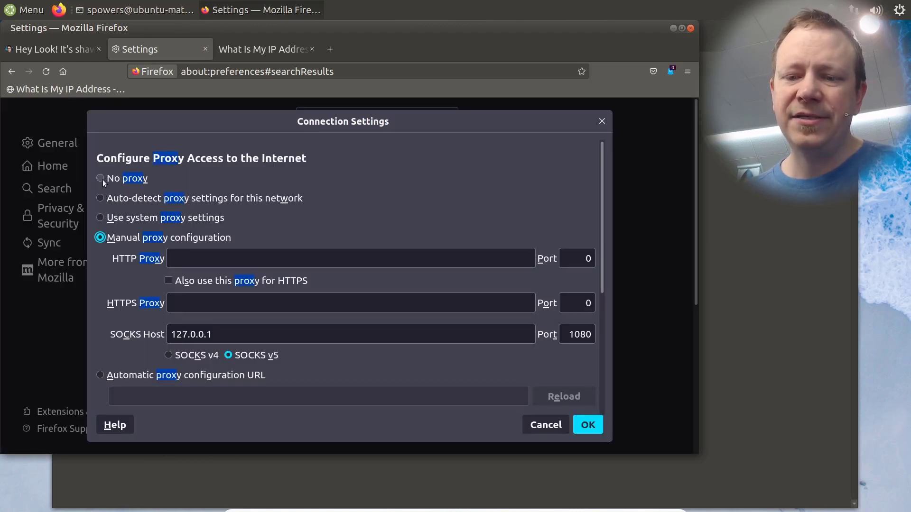
pyautogui.click(100, 179)
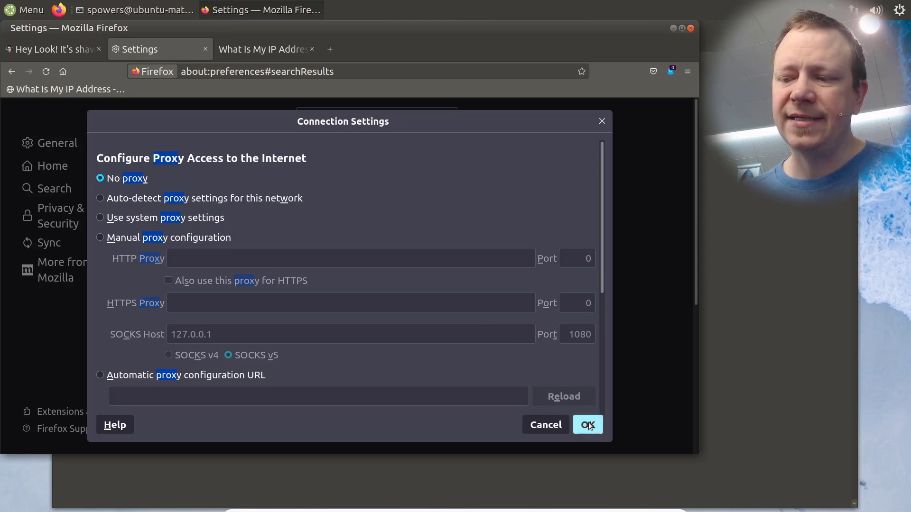
pyautogui.click(587, 425)
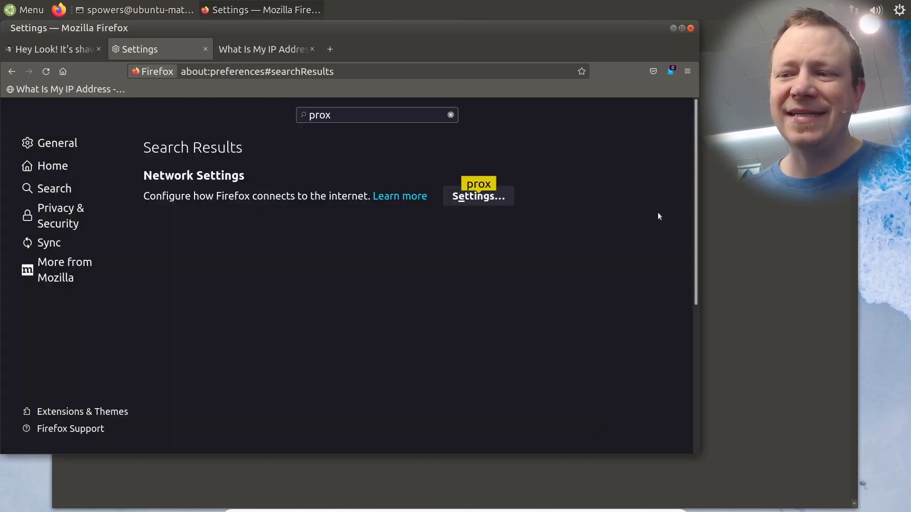
pyautogui.click(265, 49)
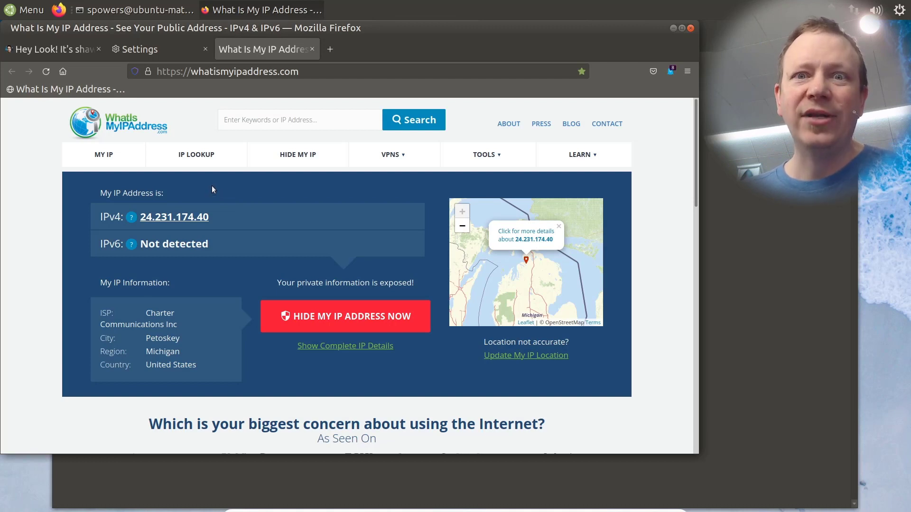
pyautogui.moveTo(216, 185)
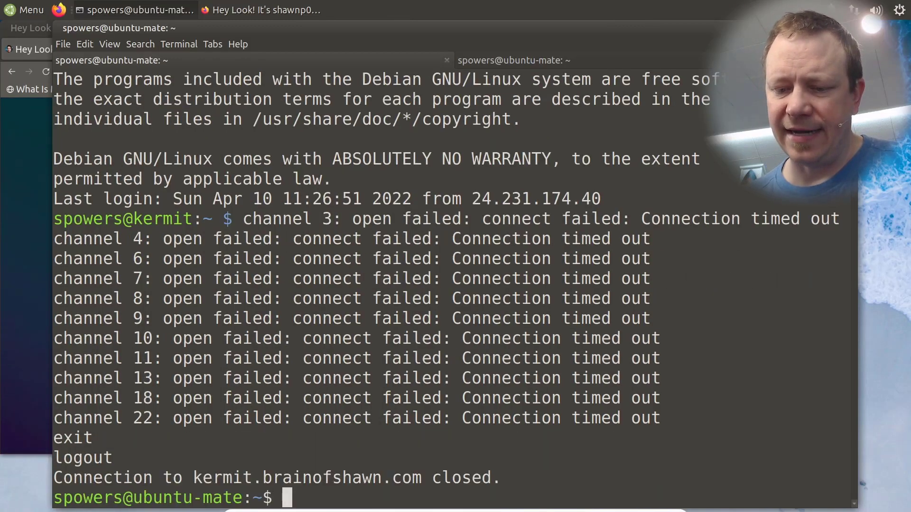
# - Clear the terminal screen of the old SSH session output
pyautogui.write('cl')
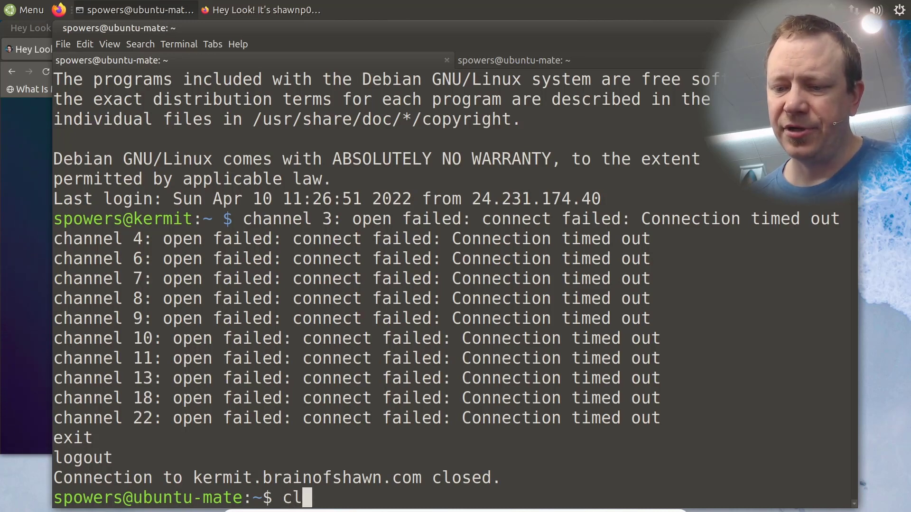
pyautogui.press('Return')
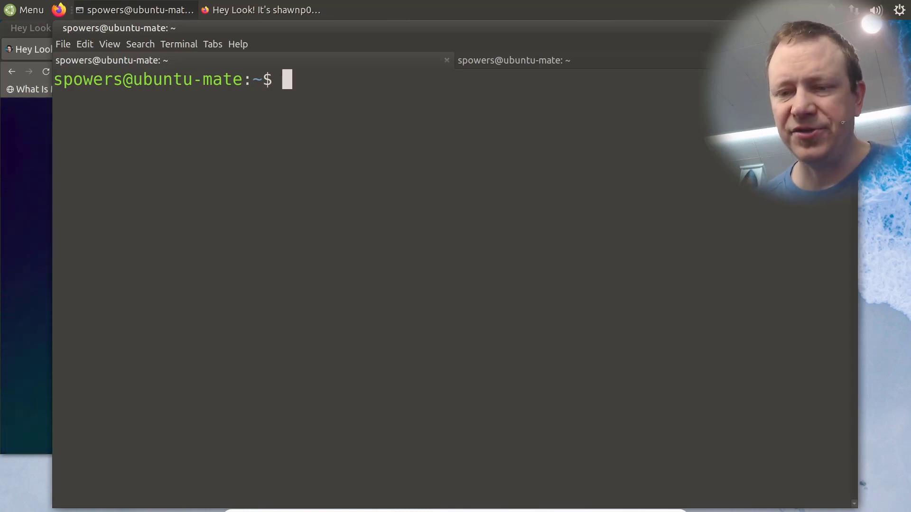
pyautogui.write('sshuttle')
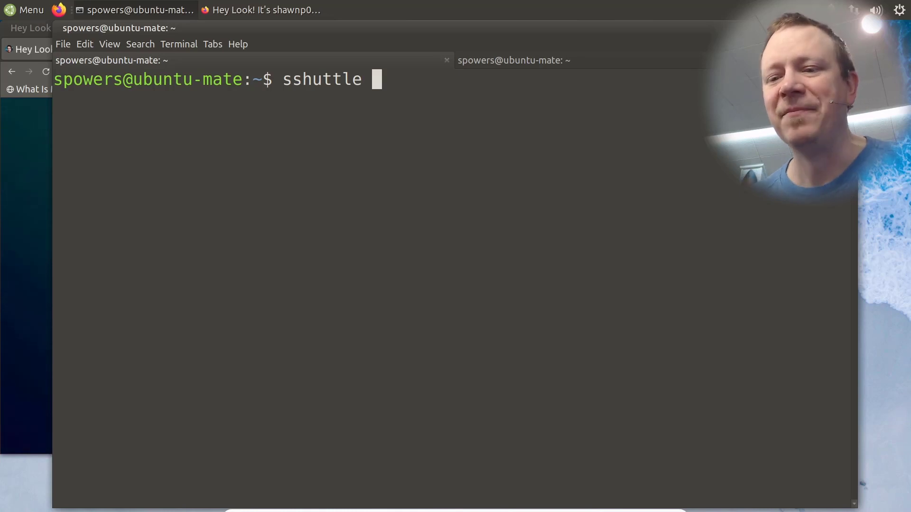
pyautogui.write('-r')
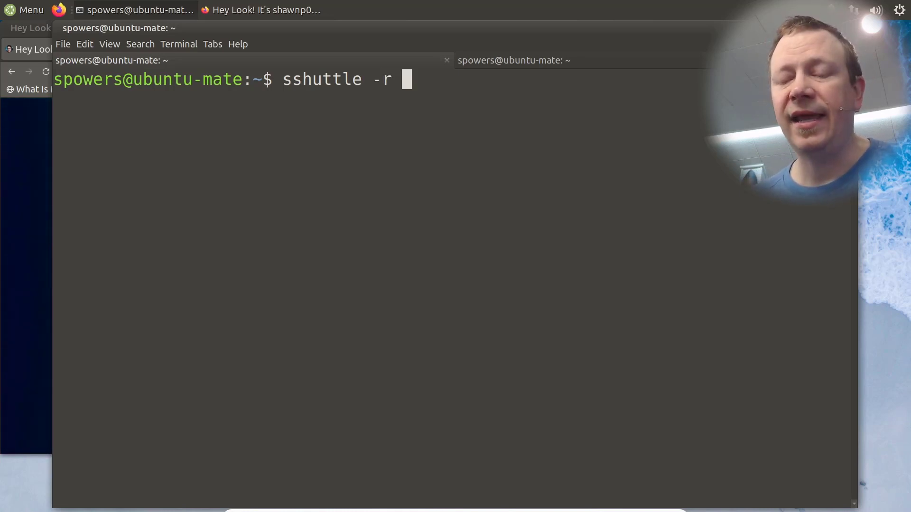
pyautogui.write('spowers@')
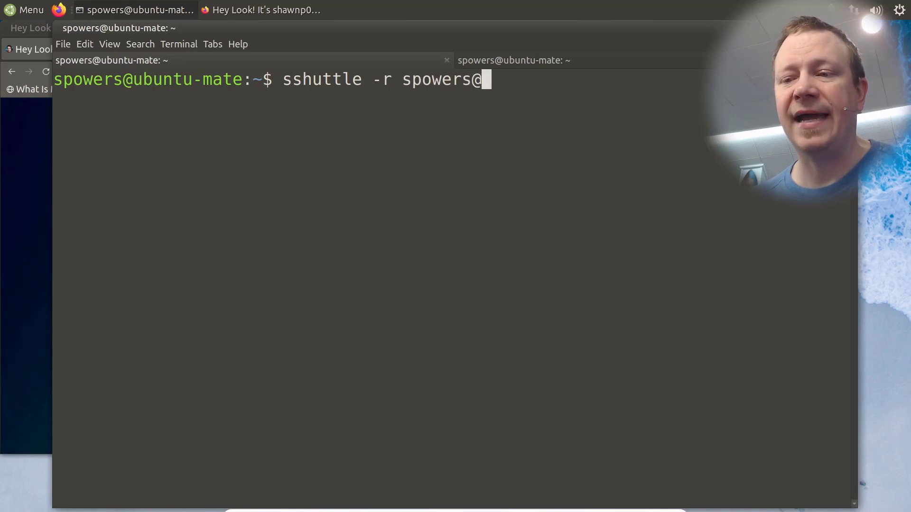
pyautogui.write('kermit.brainofsha')
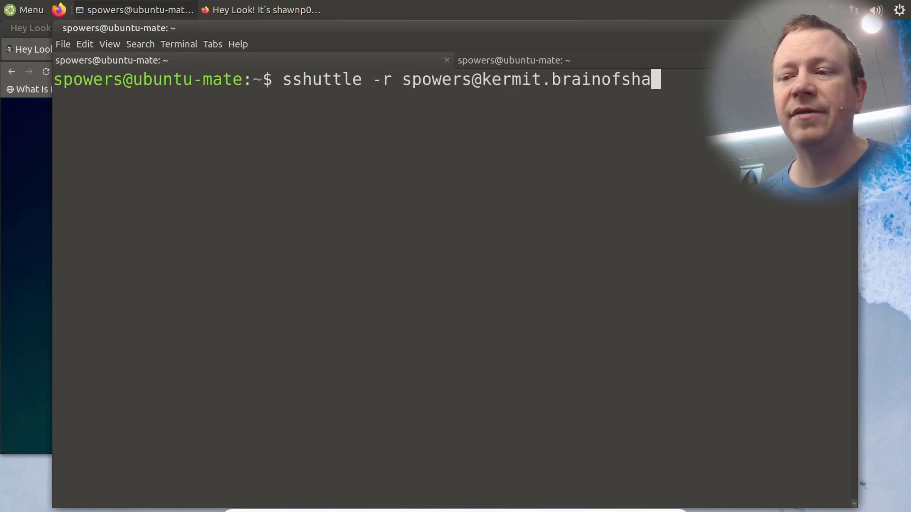
pyautogui.write('wn.com')
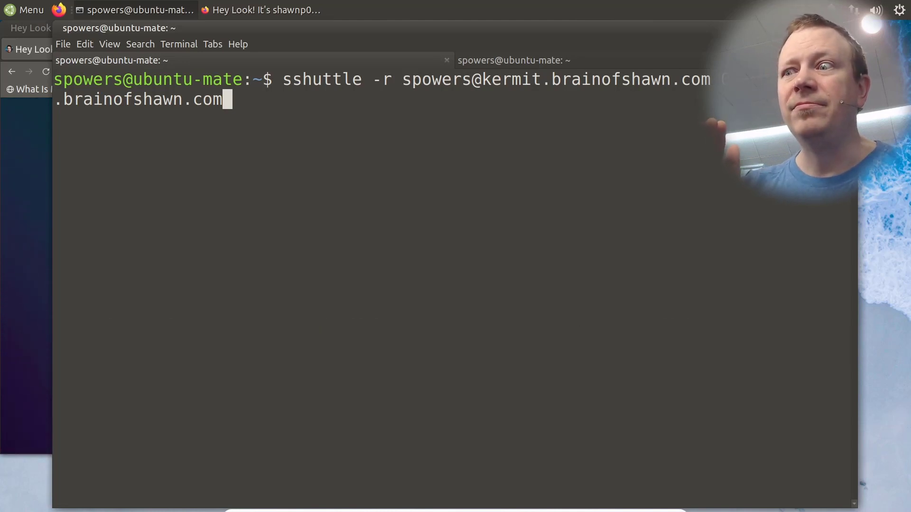
# - Run the sshuttle tunnel and submit the local sudo password to authorize it
pyautogui.press('Return')
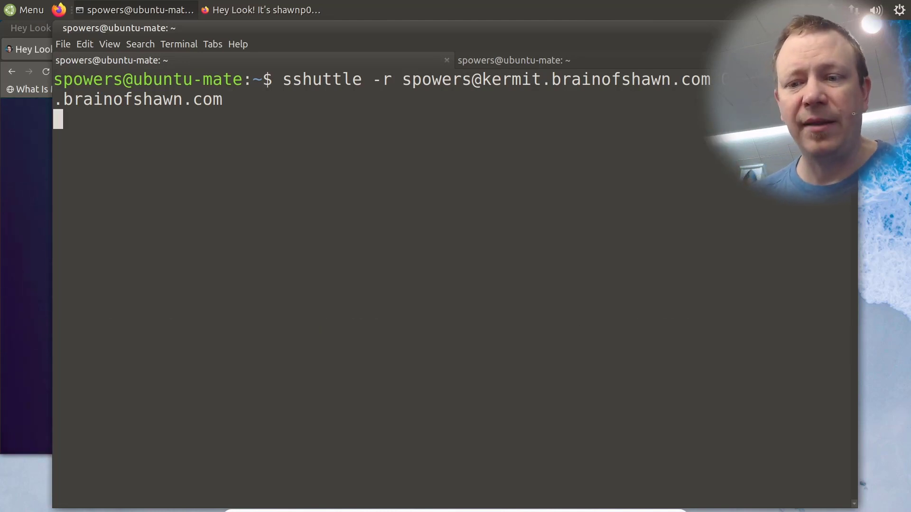
pyautogui.press('Return')
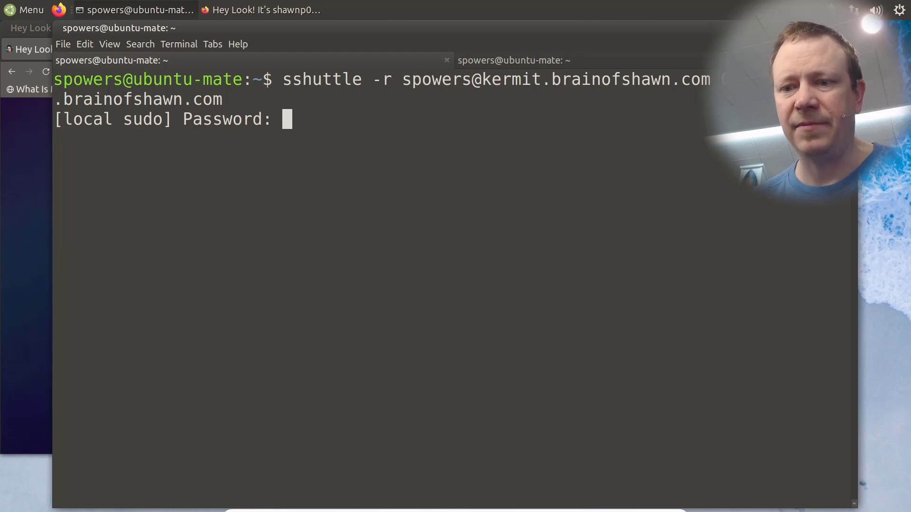
pyautogui.press('Return')
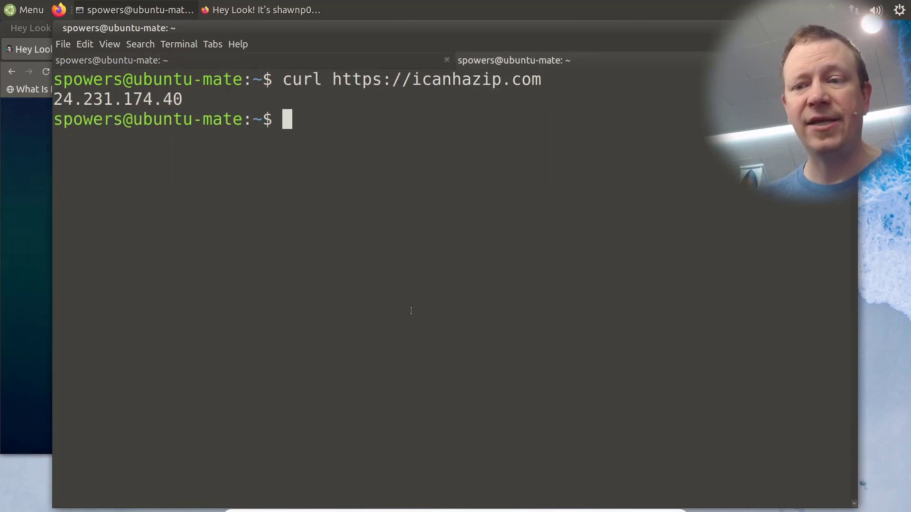
pyautogui.press('Up')
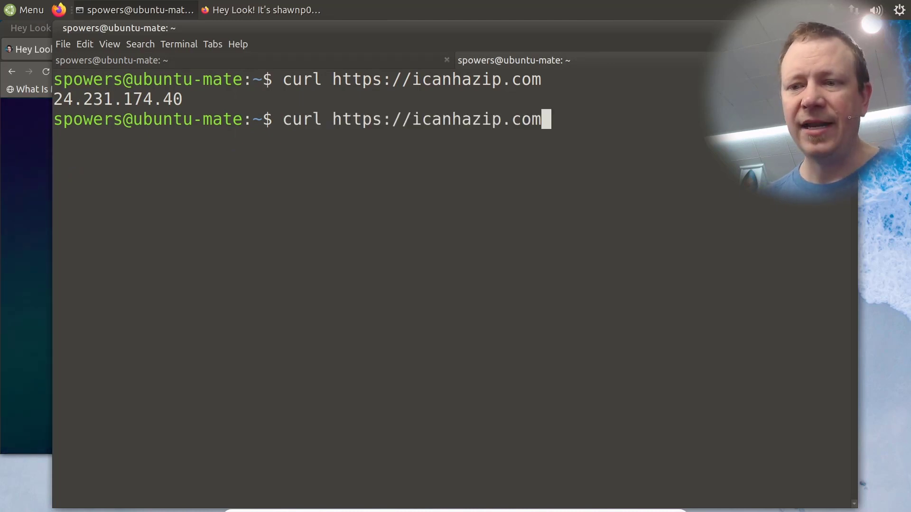
pyautogui.press('Return')
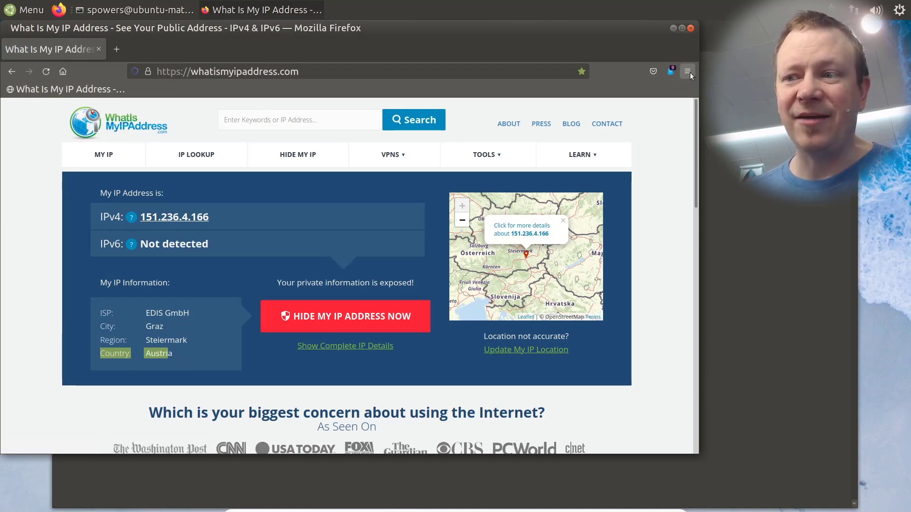
# - Reach Firefox's Connection Settings via a 'pro' settings search, confirming No proxy is active
pyautogui.click(688, 71)
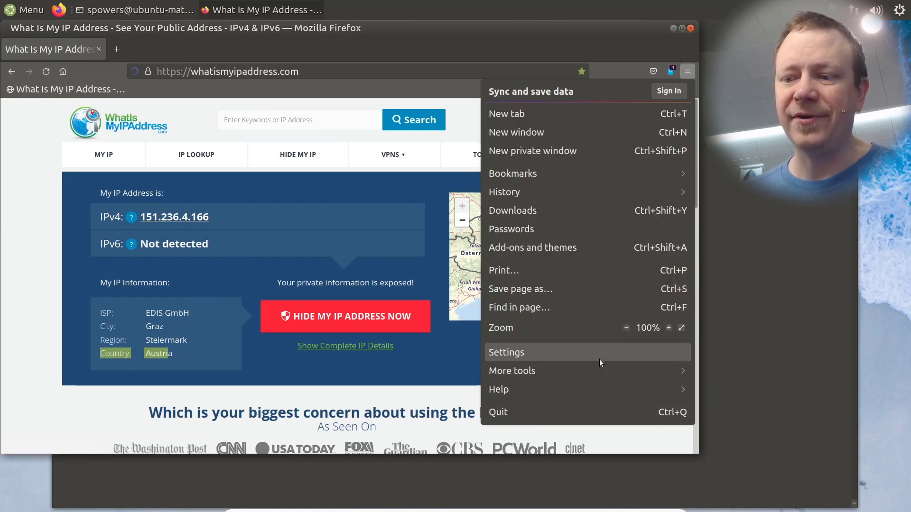
pyautogui.click(505, 352)
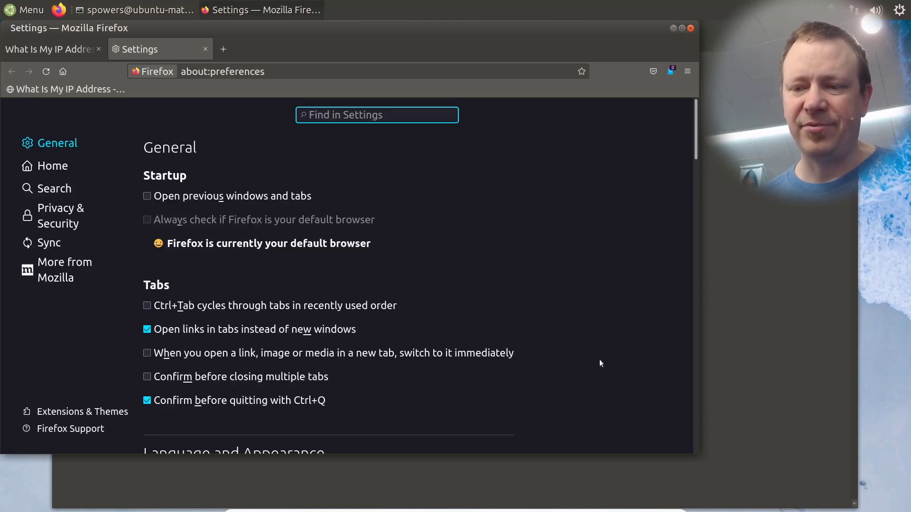
pyautogui.write('pro')
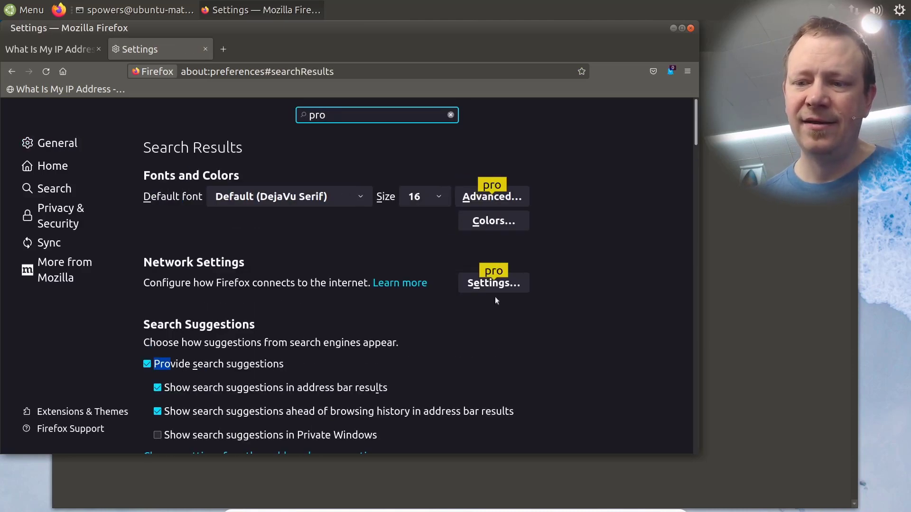
pyautogui.click(492, 283)
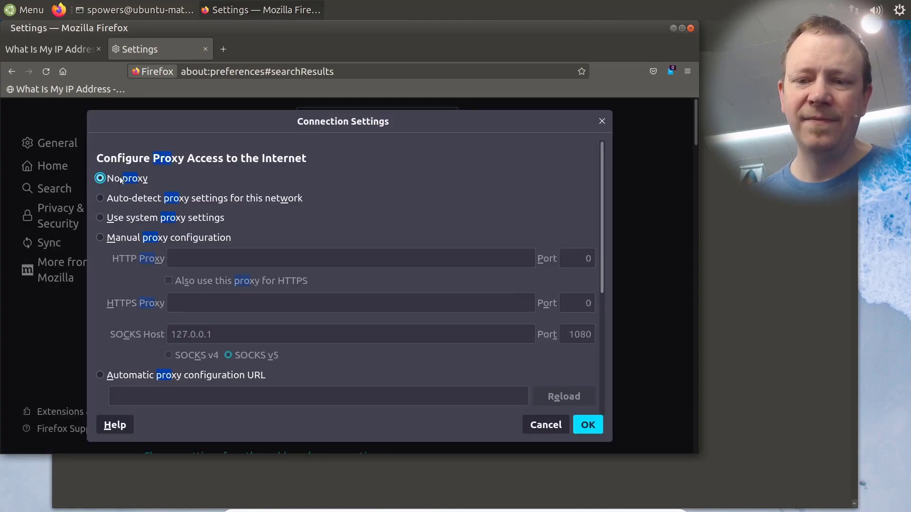